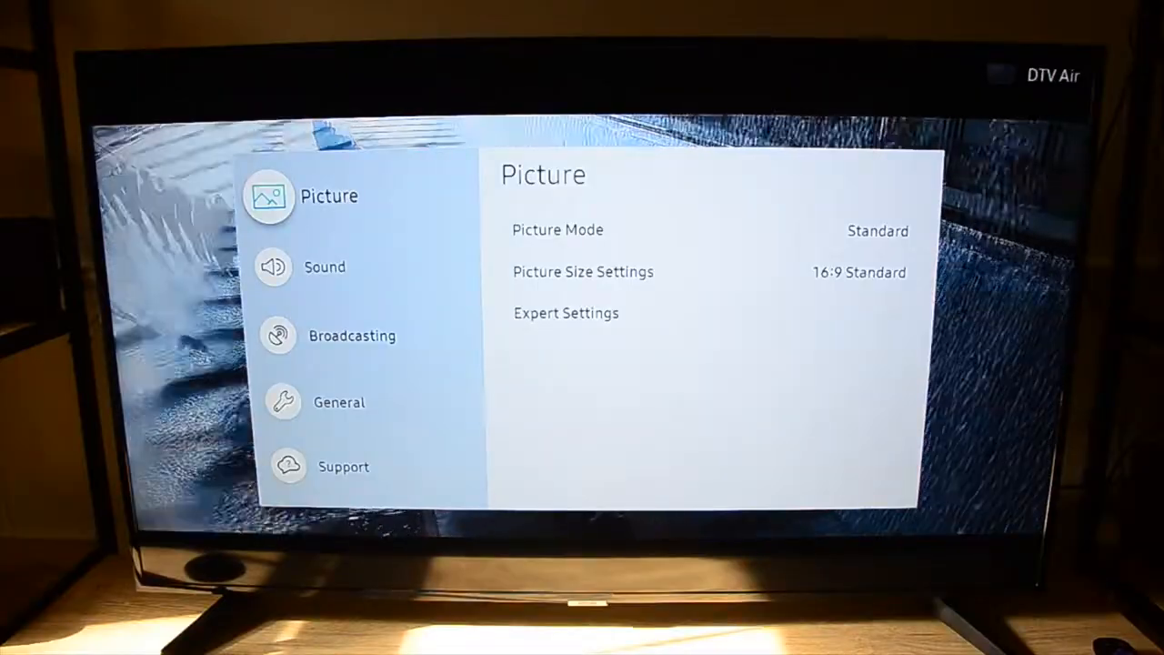
Step: Go into General and then Support to reach the Self Diagnosis page
click(343, 402)
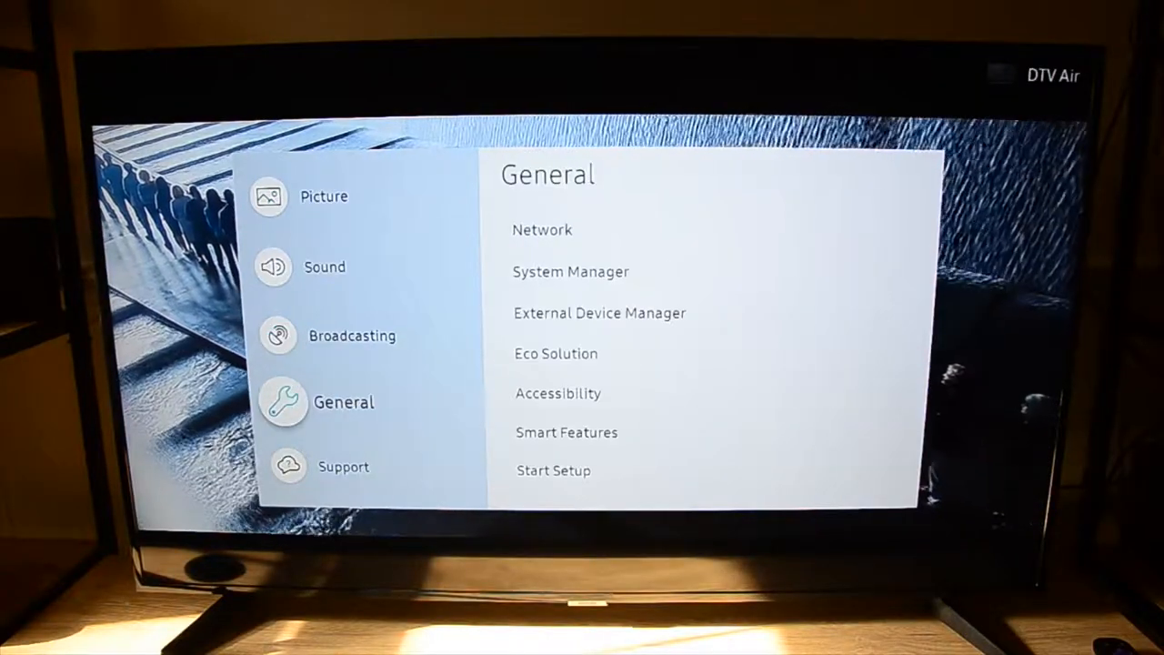
click(342, 466)
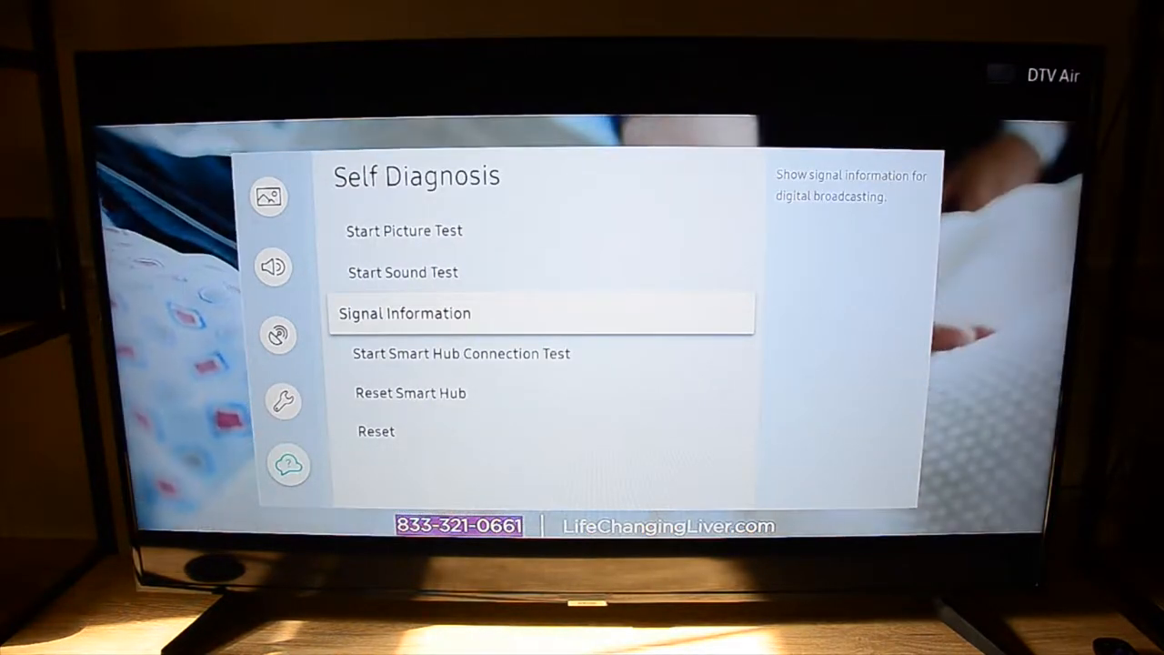
Step: View Signal Information for DTV Air 7-1, check the weak-signal history, then dismiss it
click(404, 313)
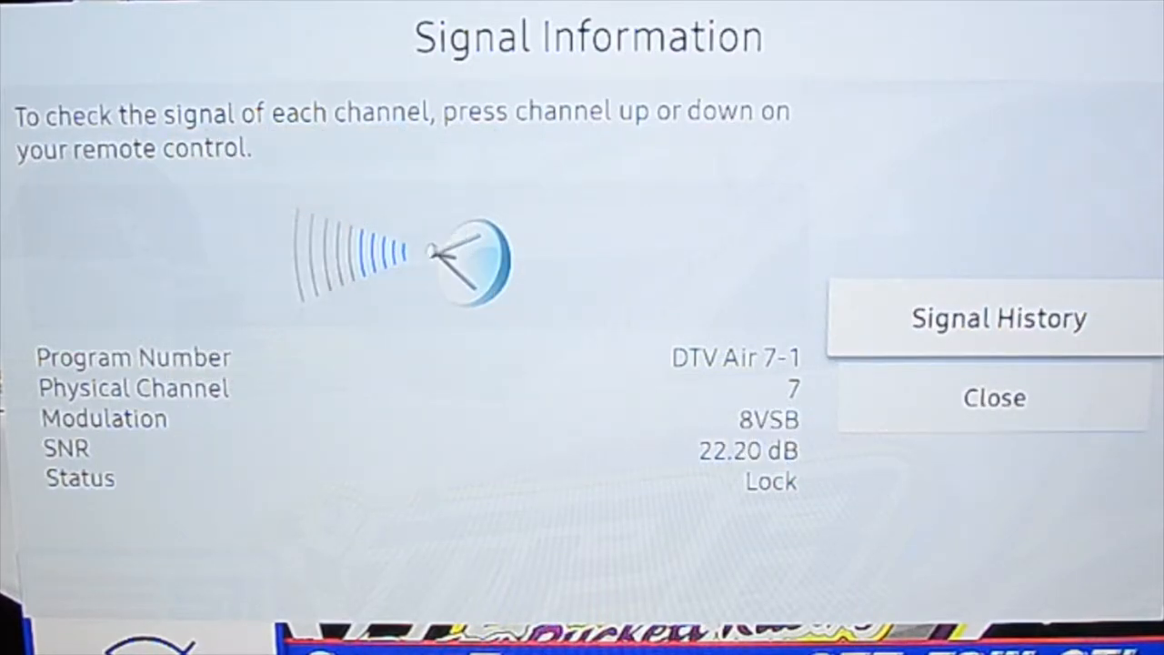
click(999, 316)
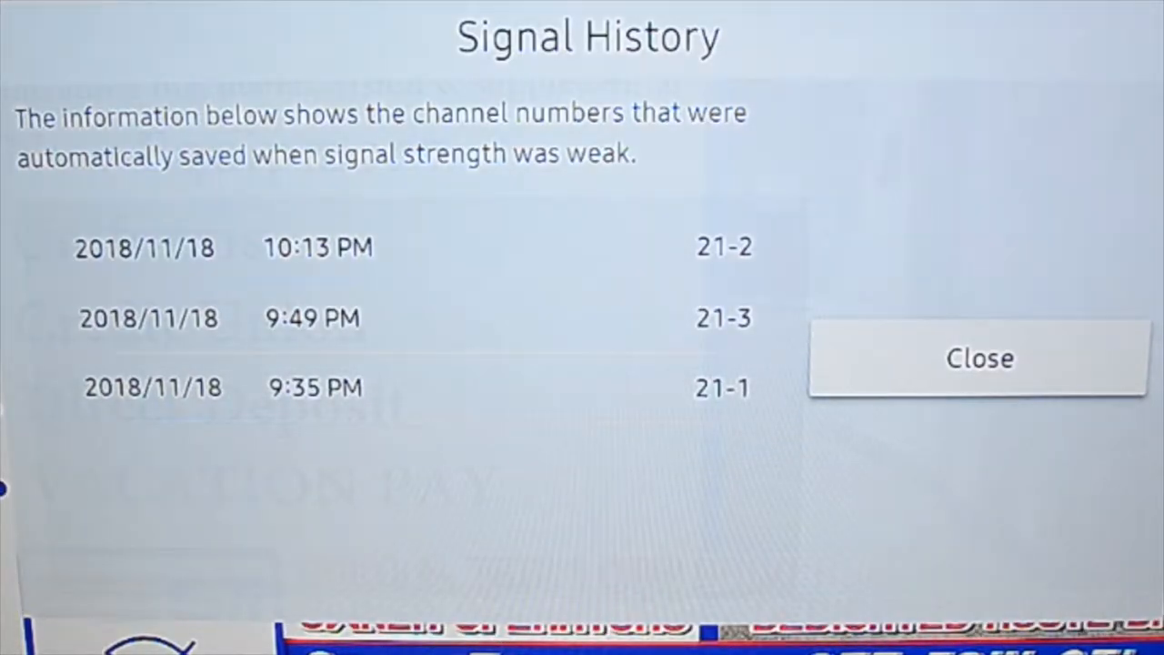
click(979, 357)
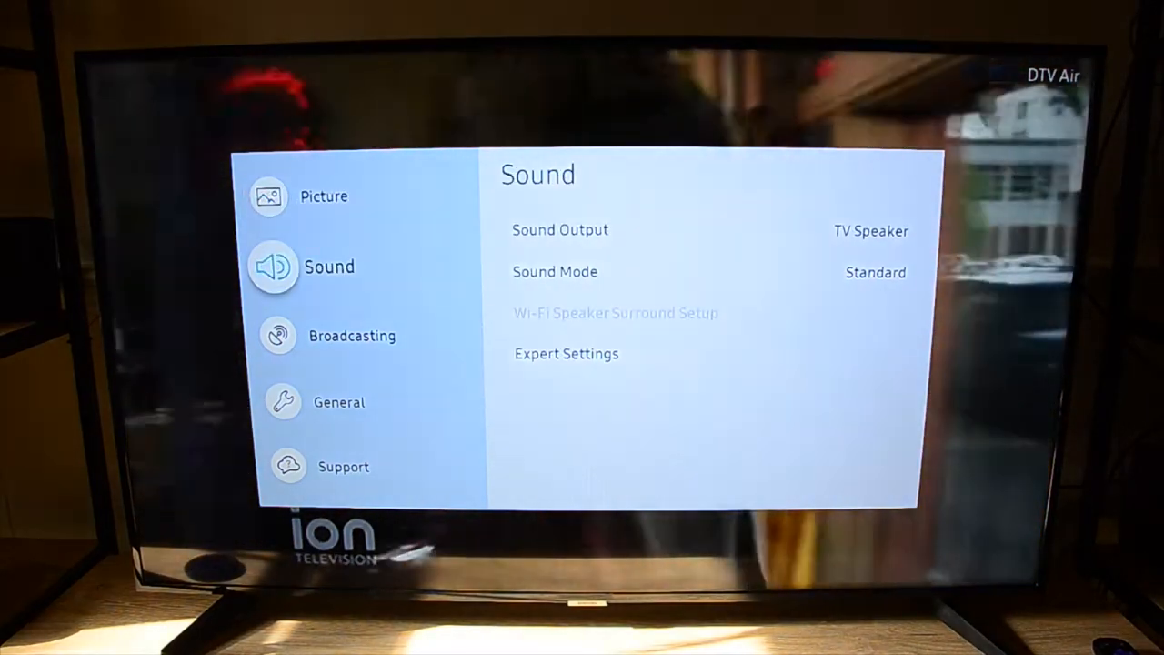
Step: Reopen Signal Information via General > Support > Self Diagnosis, showing DTV Air 7-3 at 22.30 dB SNR
click(339, 402)
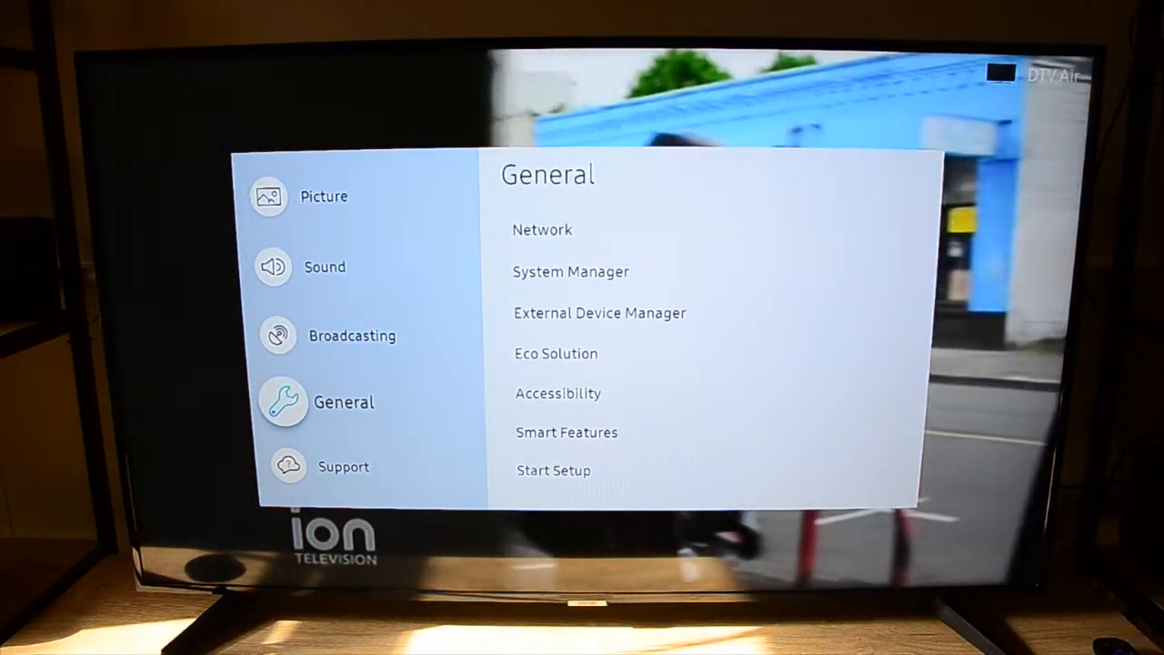
click(342, 466)
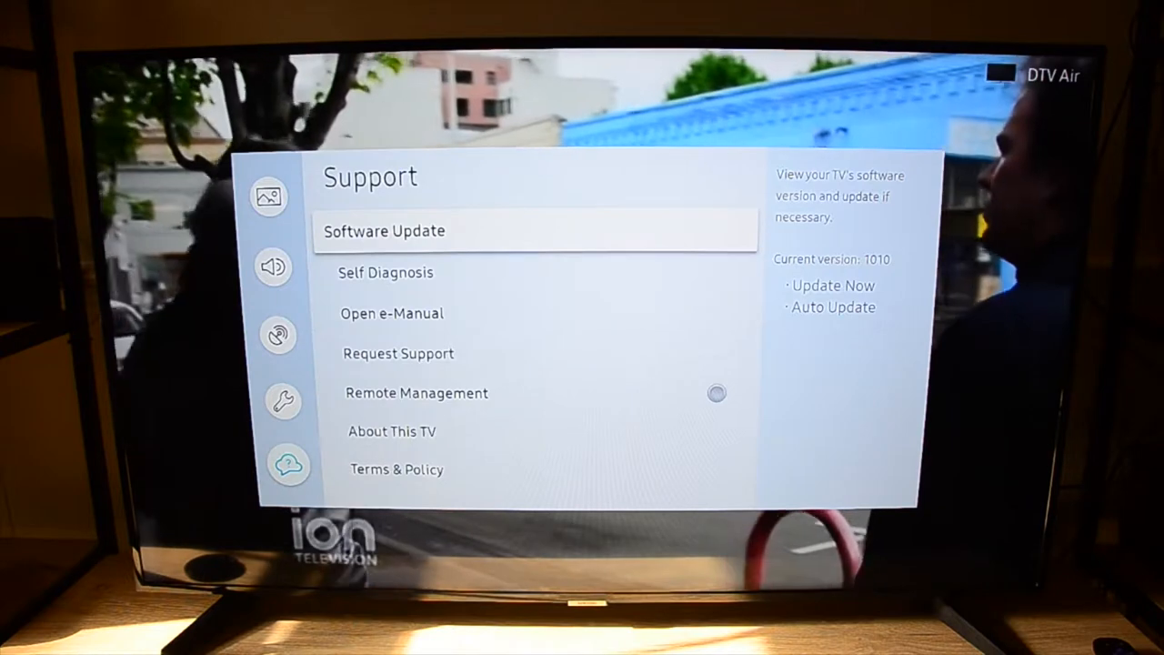
key(Down)
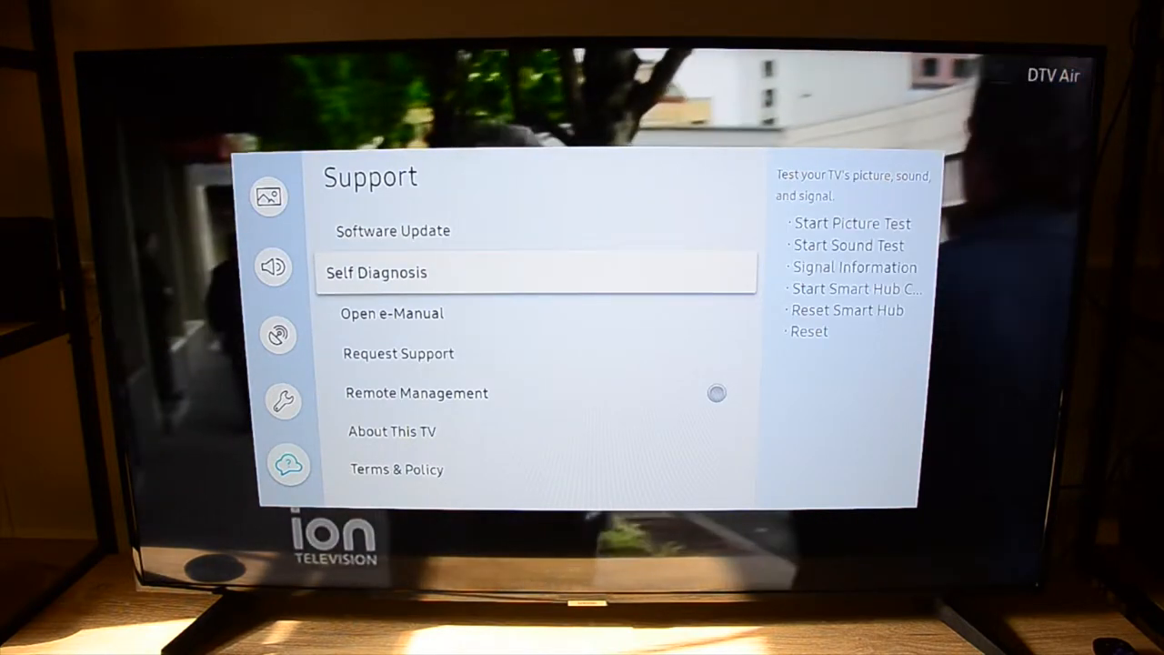
click(375, 273)
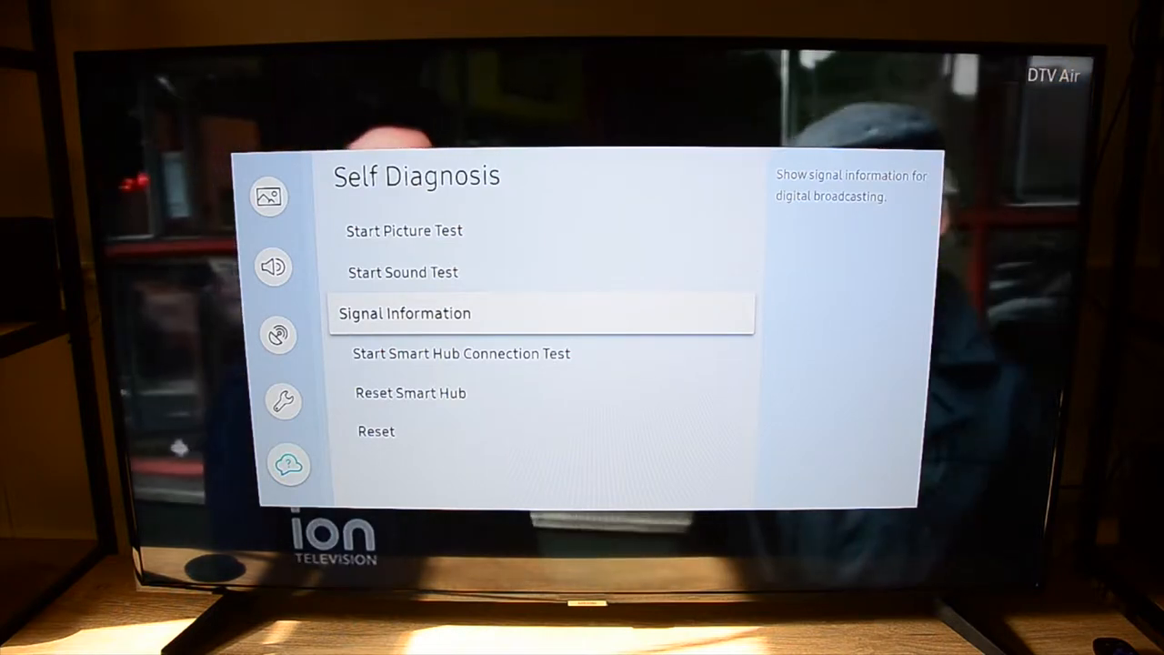
click(404, 313)
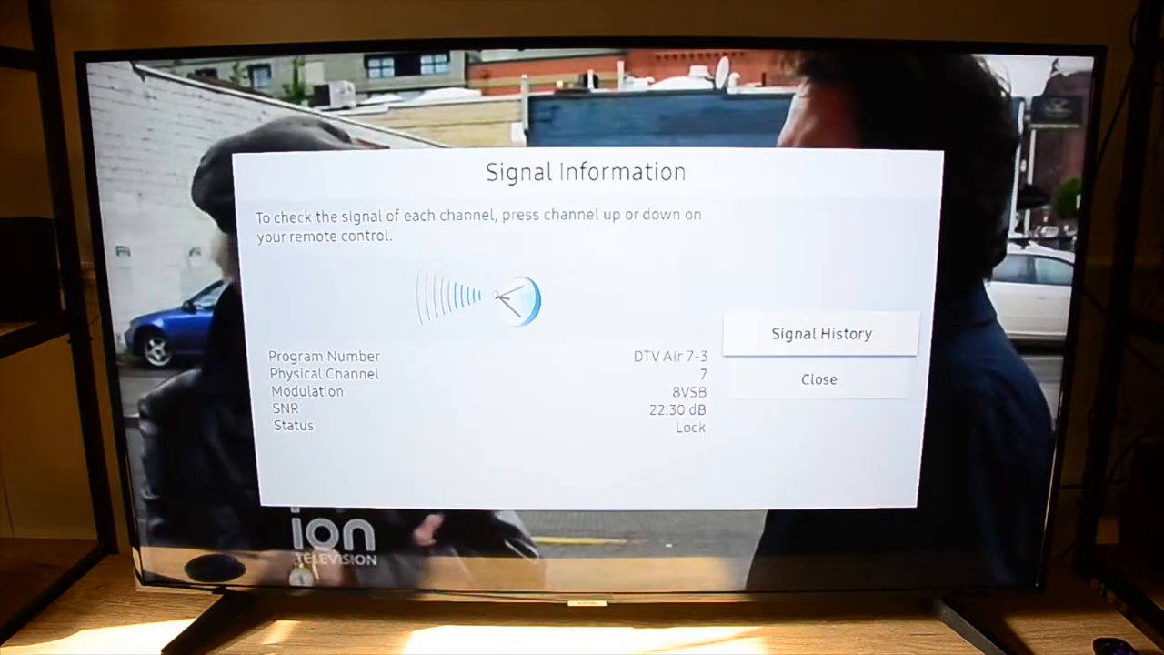
Step: Close the DTV Air 7-3 Signal Information panel and return to full-screen live TV
click(819, 333)
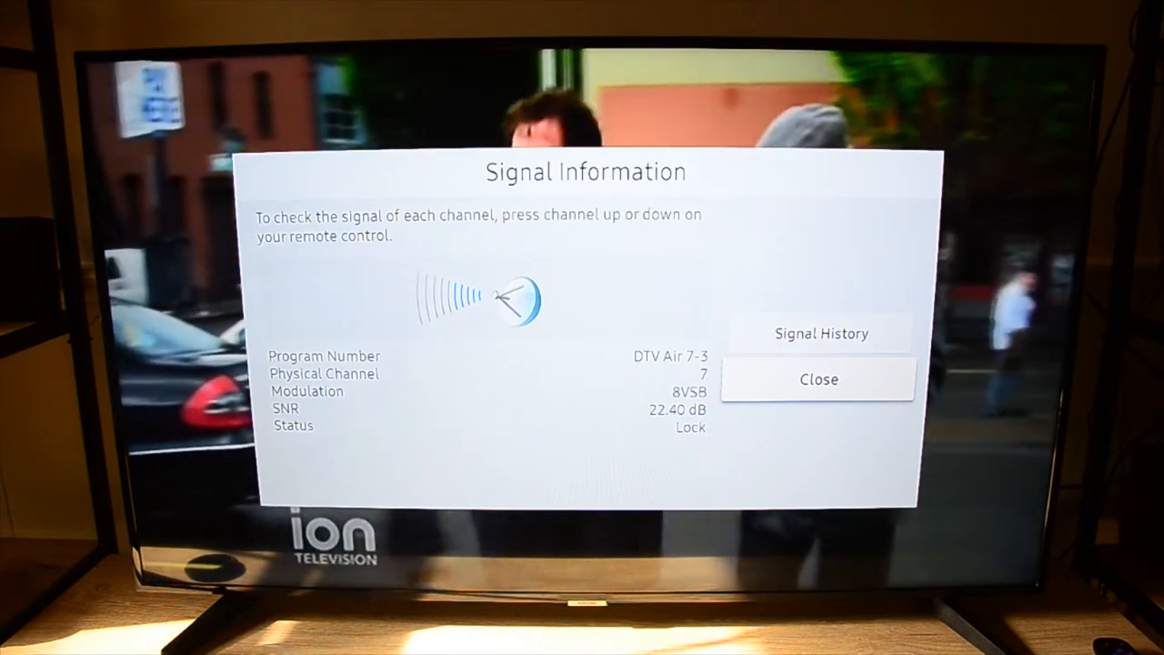
click(817, 380)
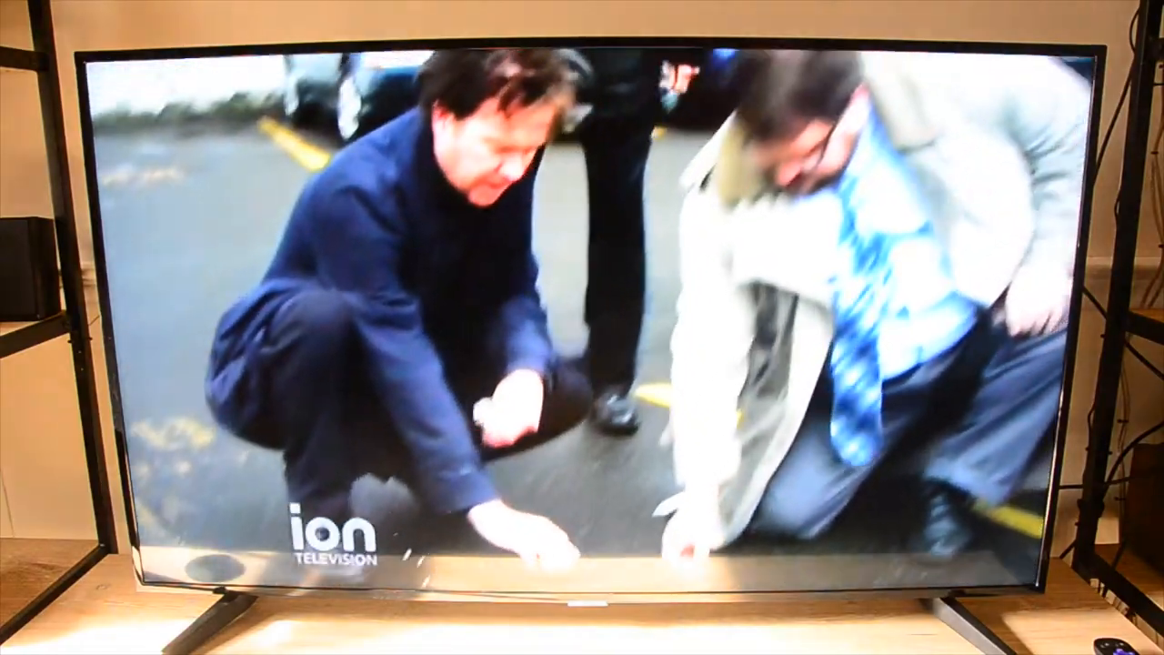